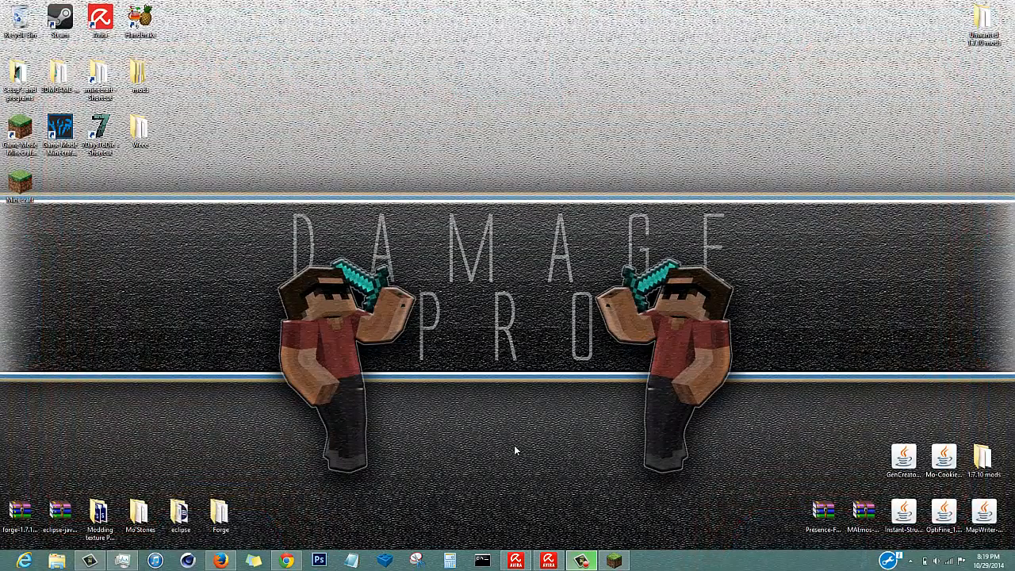
{"action": "mouse_move", "coordinate": [501, 442]}
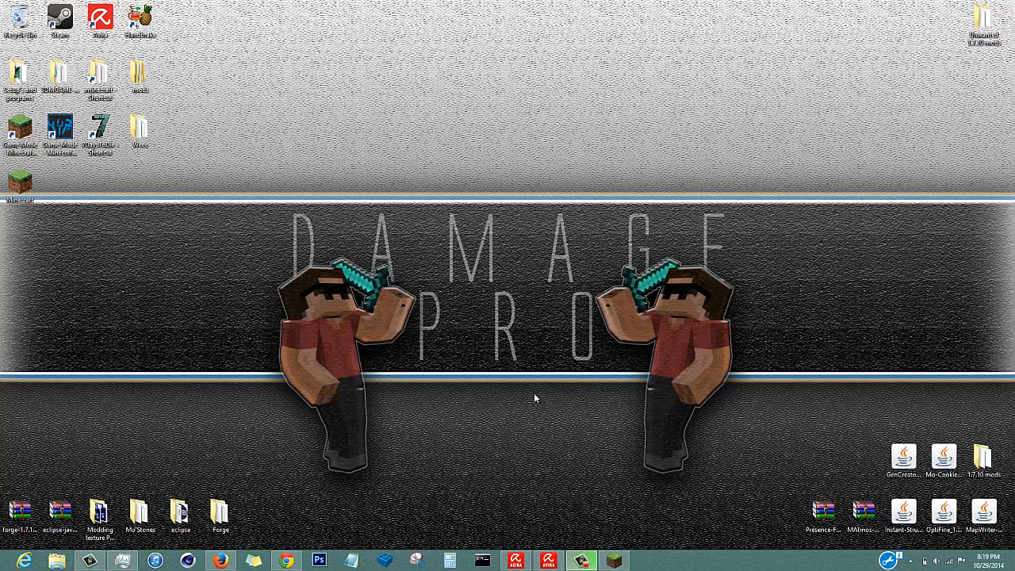
{"action": "mouse_move", "coordinate": [556, 394]}
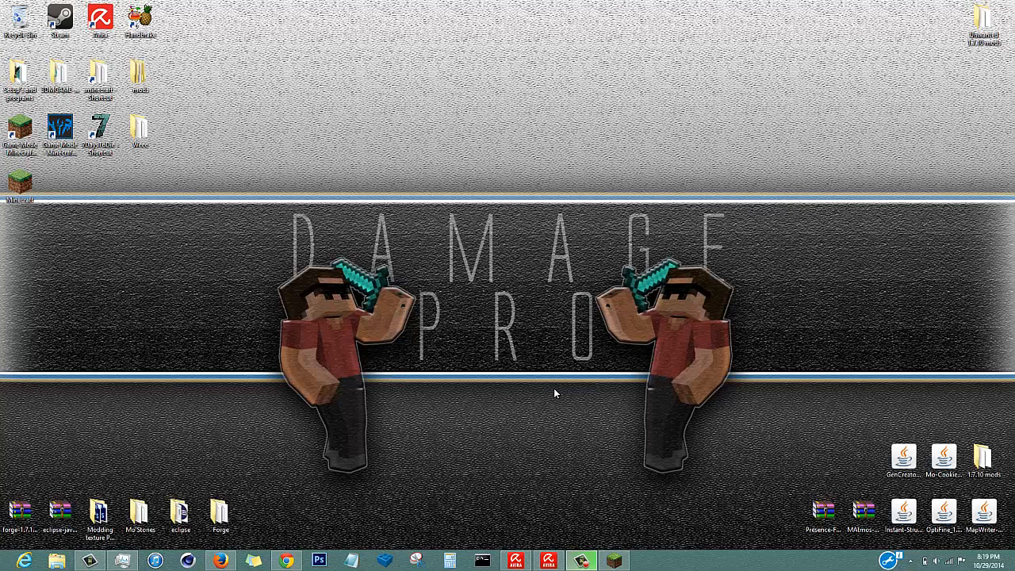
{"action": "mouse_move", "coordinate": [555, 403]}
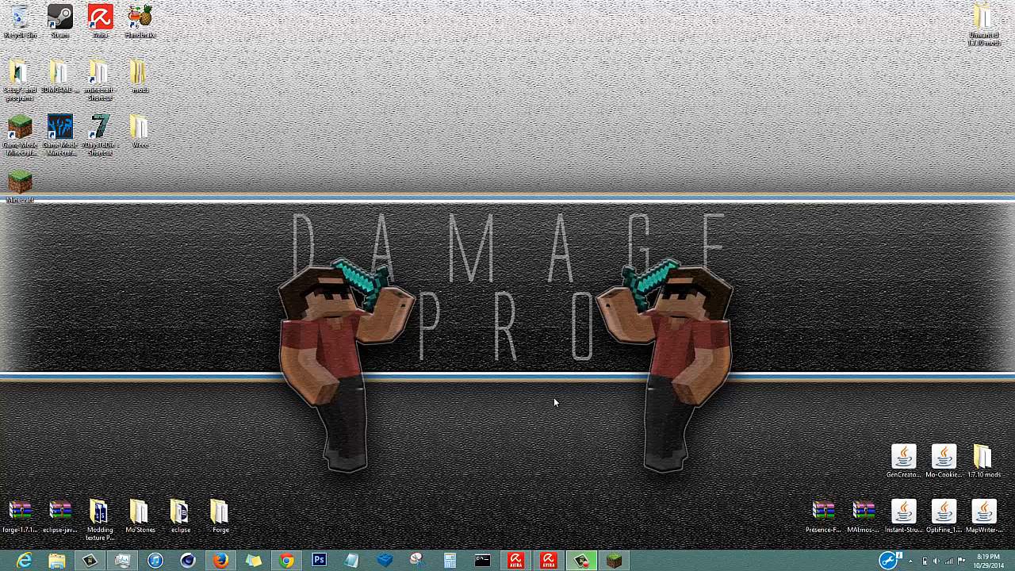
{"action": "mouse_move", "coordinate": [380, 467]}
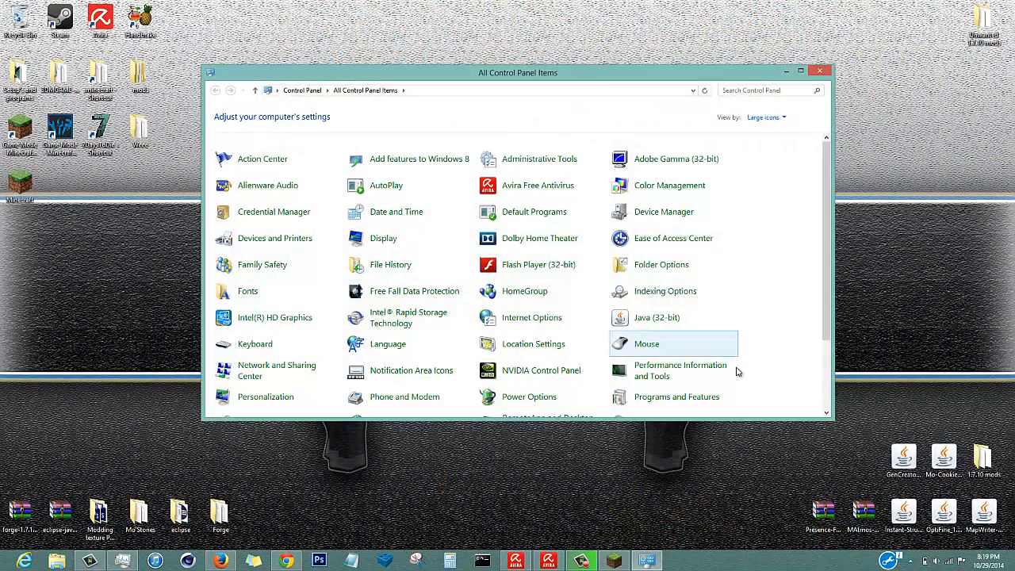
Switch the Control Panel view to Category, then back to Large icons listing all items.
{"action": "scroll", "scroll_direction": "down", "scroll_amount": 3}
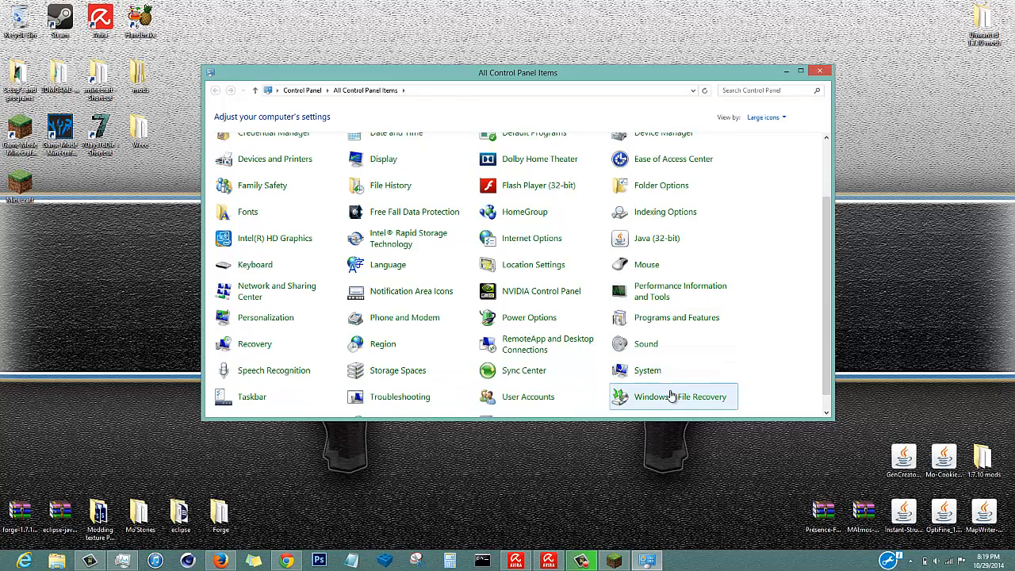
{"action": "mouse_move", "coordinate": [739, 338]}
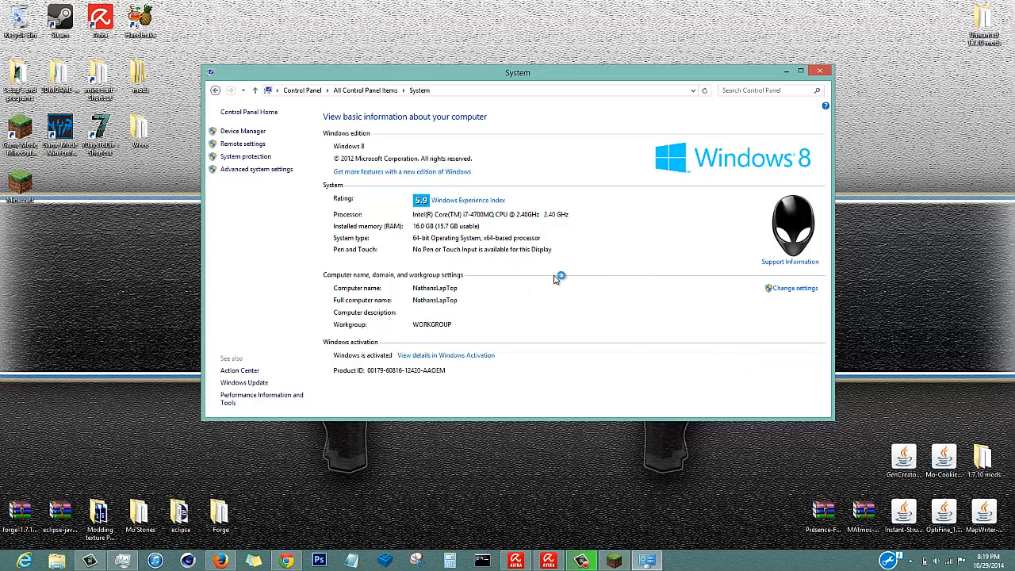
{"action": "left_click", "coordinate": [365, 89]}
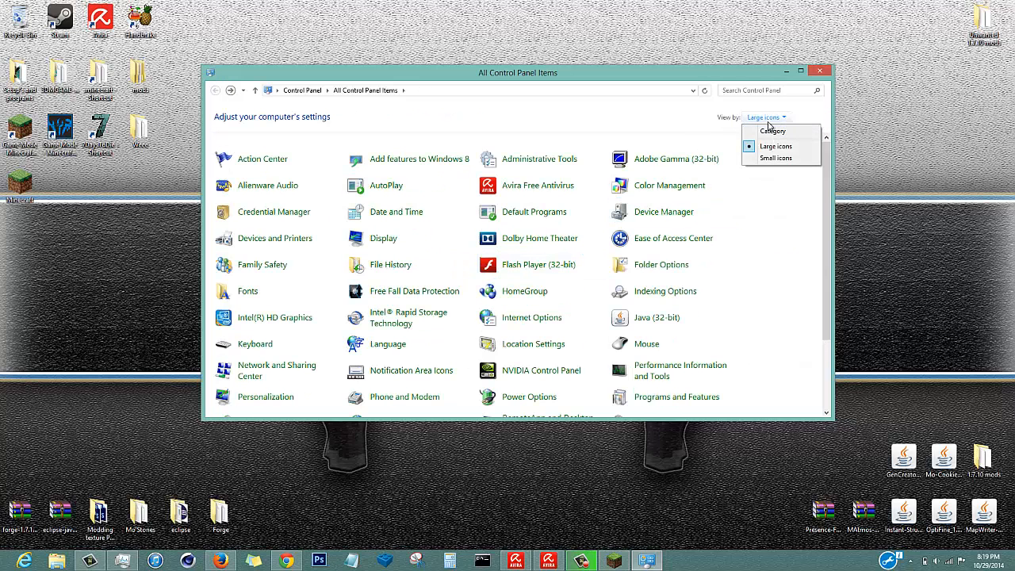
{"action": "left_click", "coordinate": [771, 130]}
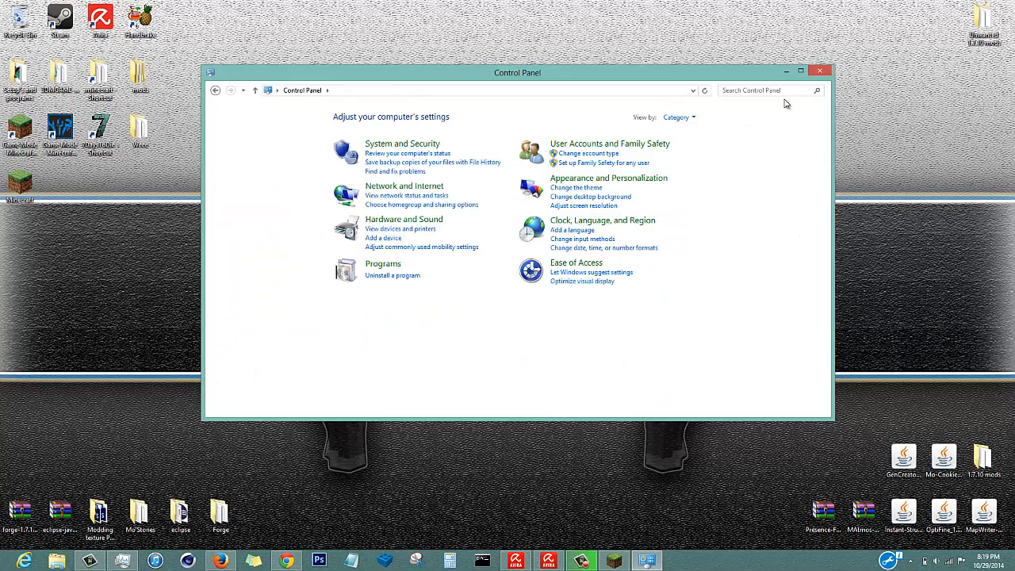
{"action": "left_click", "coordinate": [679, 118]}
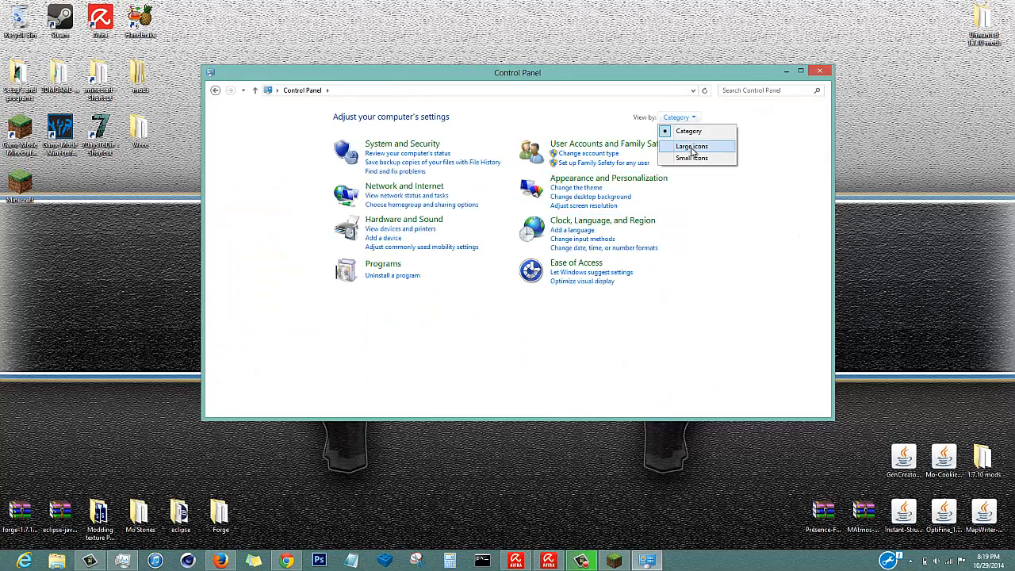
{"action": "left_click", "coordinate": [692, 146]}
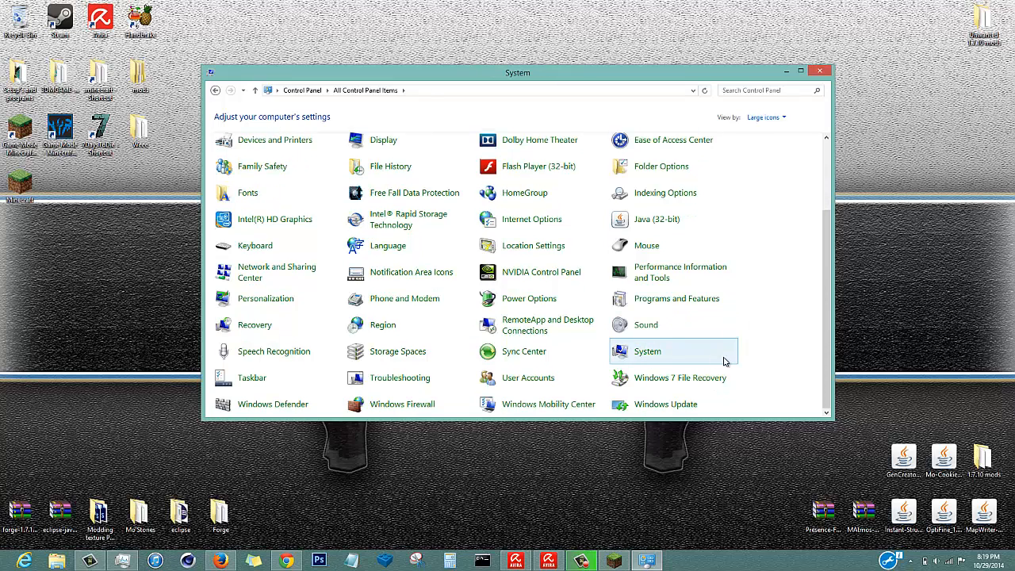
Show the System page with processor, installed memory and 64-bit system type.
{"action": "left_click", "coordinate": [647, 352]}
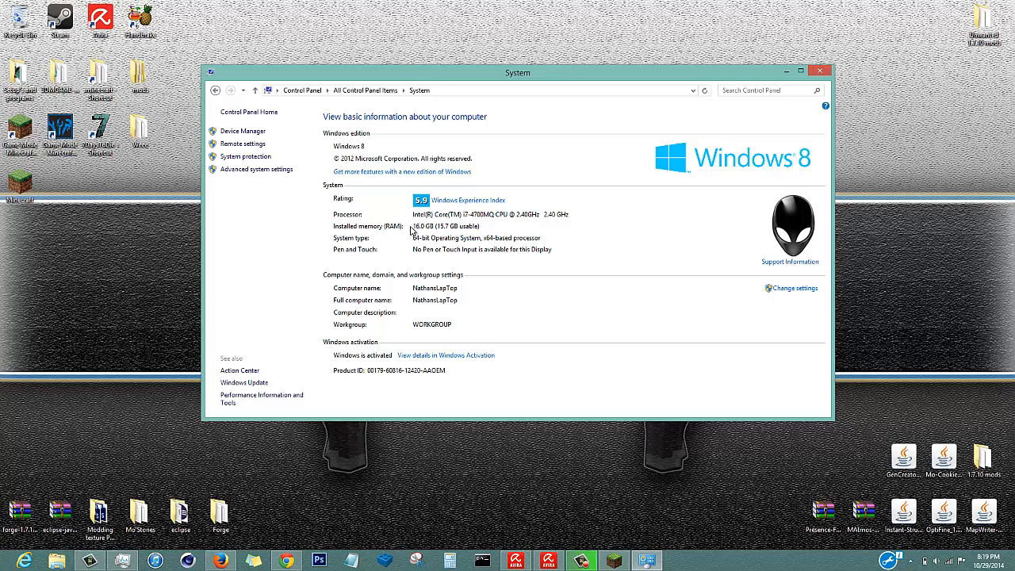
{"action": "mouse_move", "coordinate": [333, 251]}
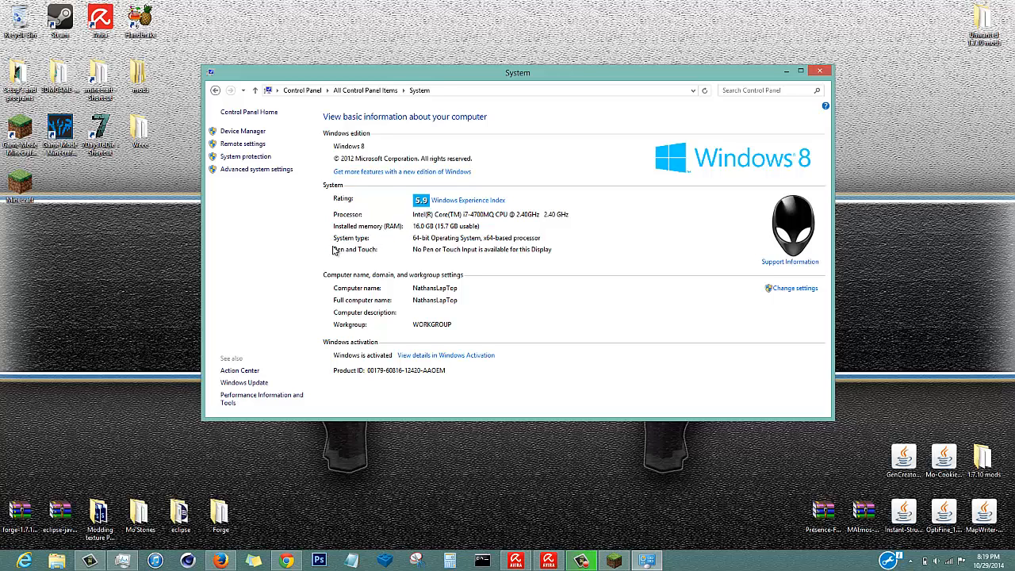
{"action": "mouse_move", "coordinate": [416, 246]}
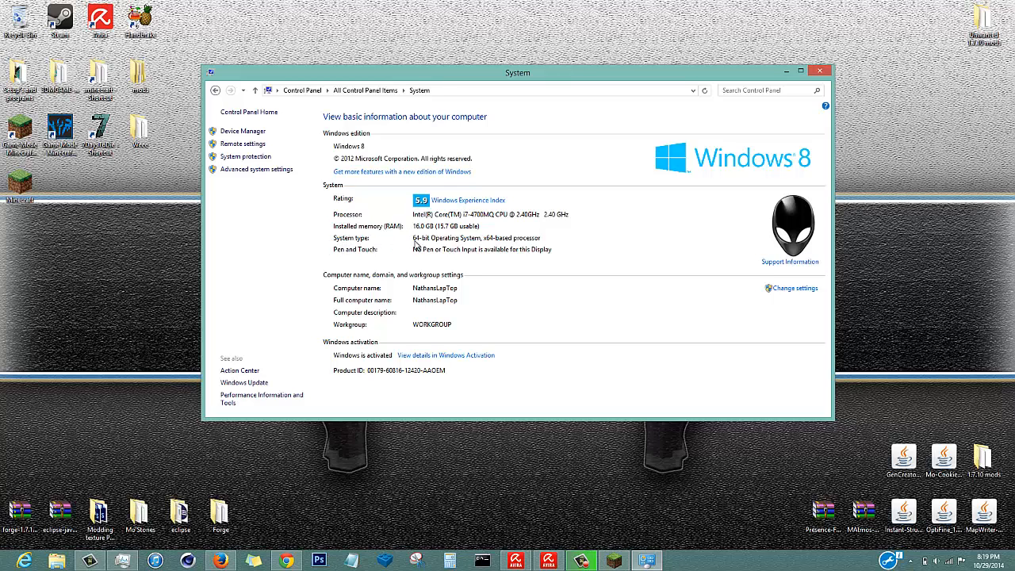
{"action": "mouse_move", "coordinate": [508, 257]}
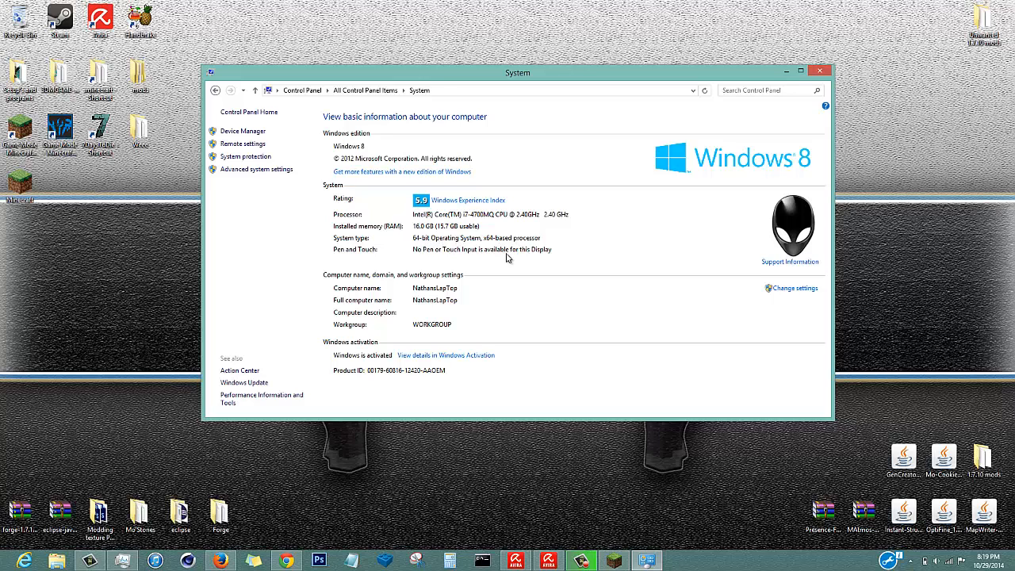
{"action": "mouse_move", "coordinate": [343, 244]}
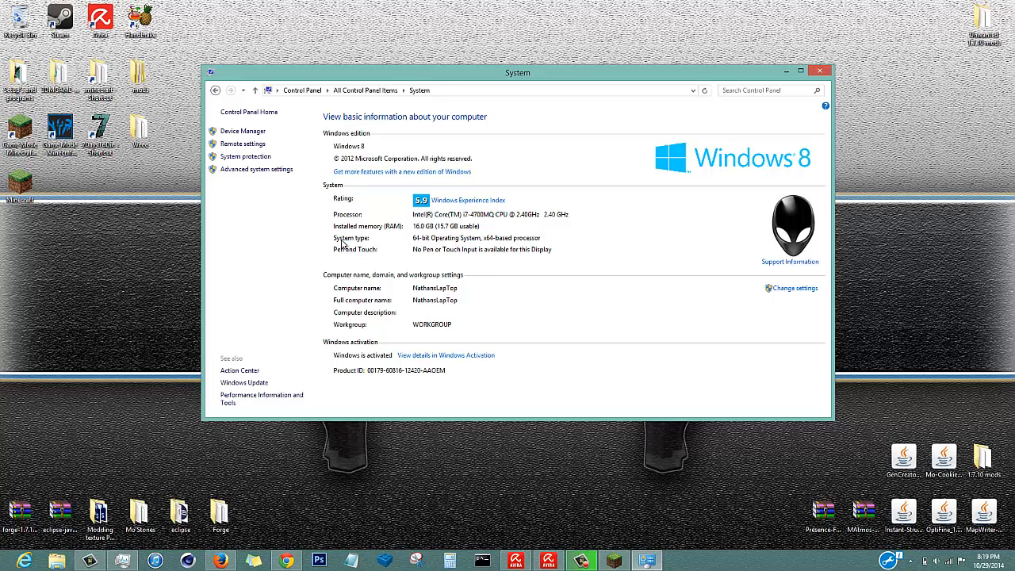
{"action": "mouse_move", "coordinate": [523, 227]}
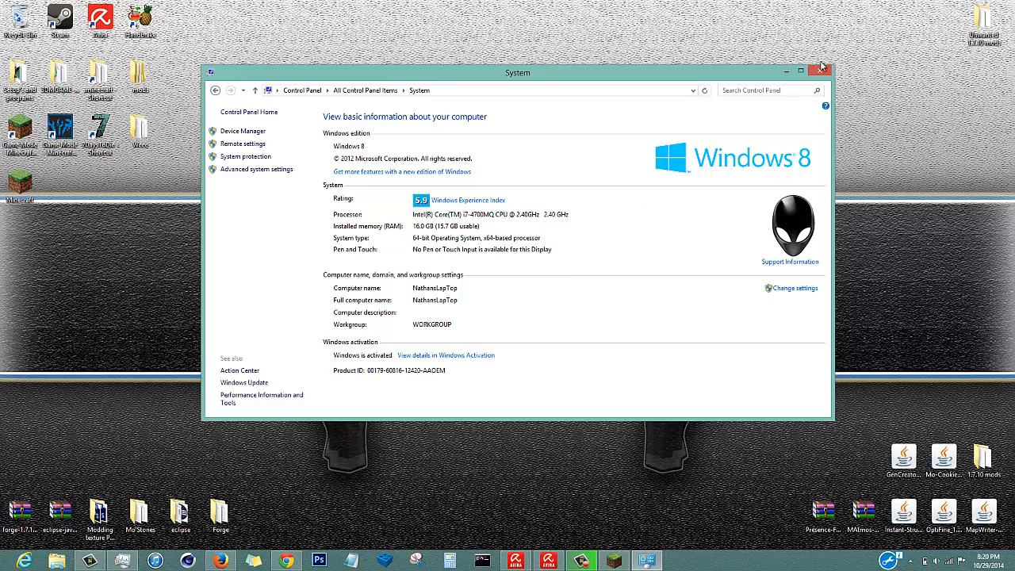
Play the Forge profile, producing the 'Could not create the Java Virtual Machine' error.
{"action": "left_click", "coordinate": [818, 70]}
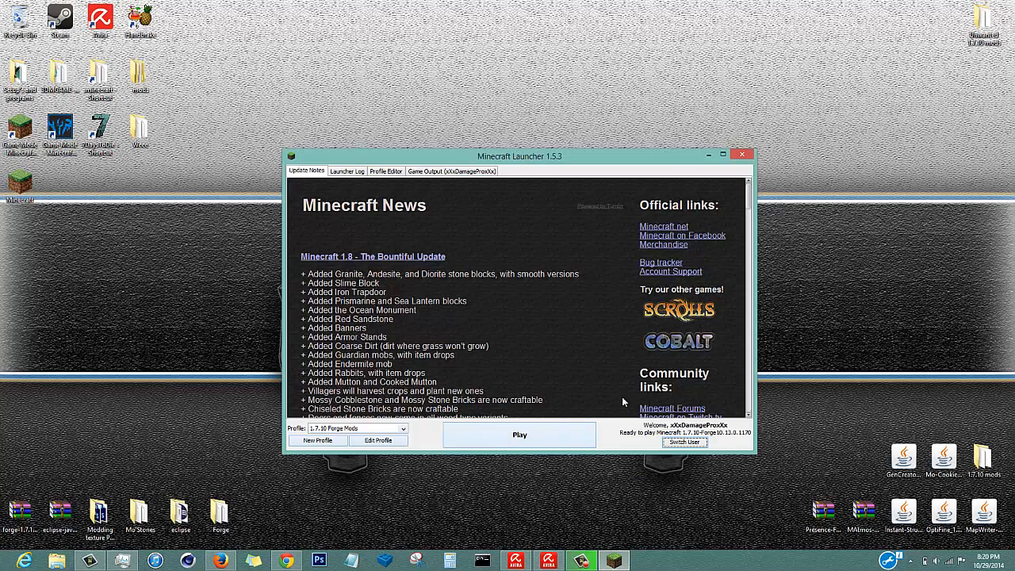
{"action": "left_click", "coordinate": [520, 435]}
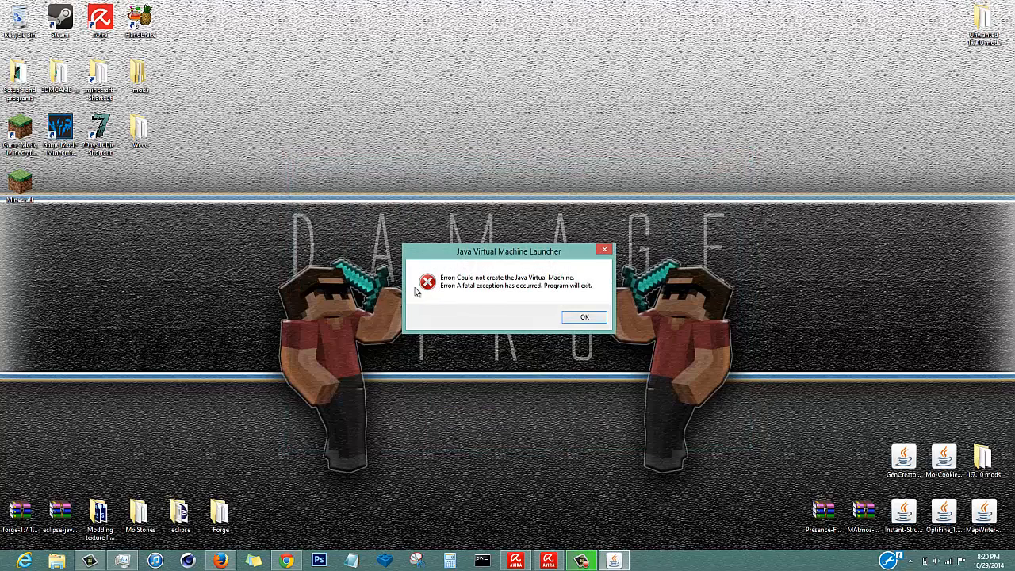
{"action": "mouse_move", "coordinate": [520, 282]}
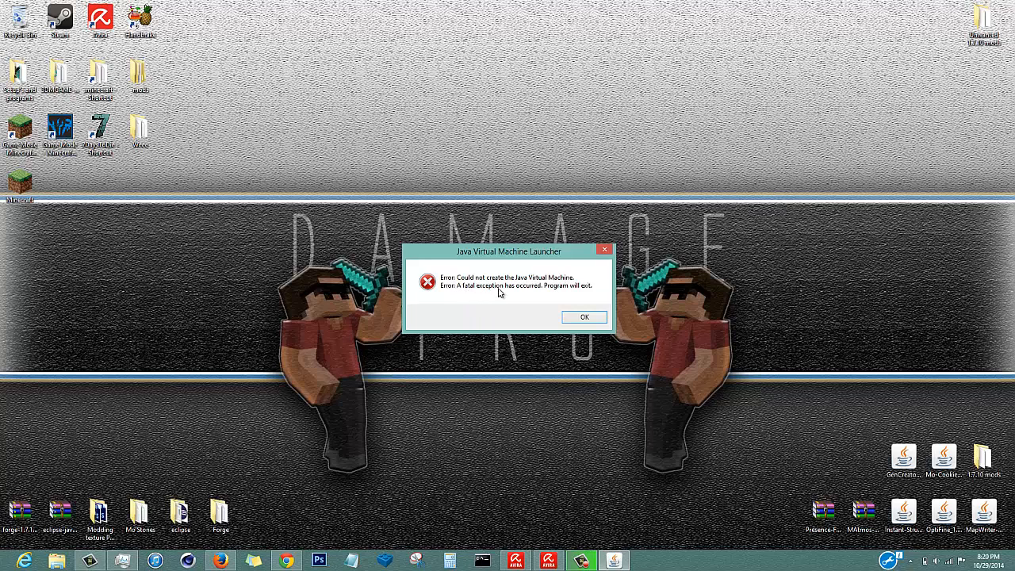
{"action": "mouse_move", "coordinate": [612, 299]}
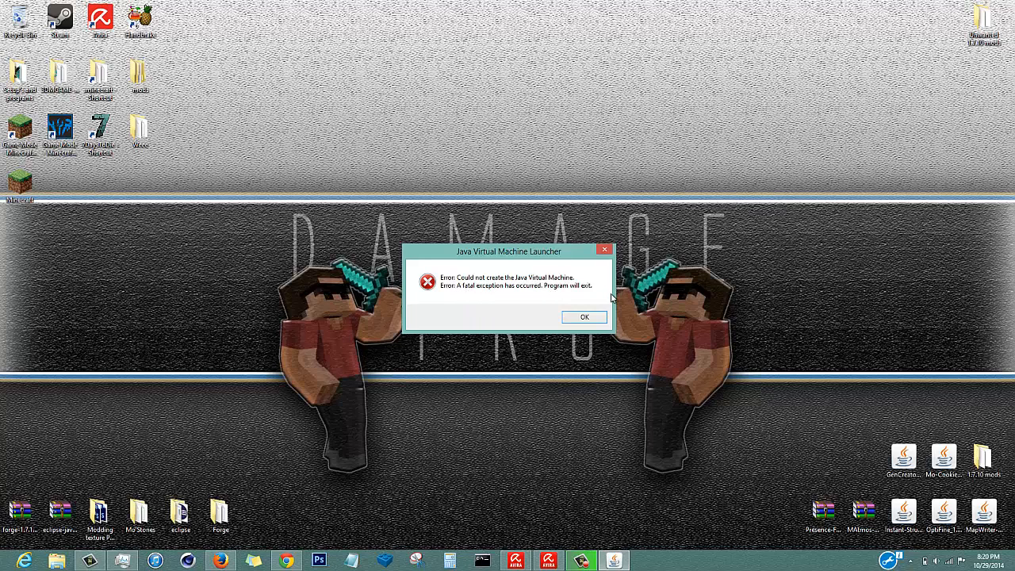
{"action": "mouse_move", "coordinate": [587, 352]}
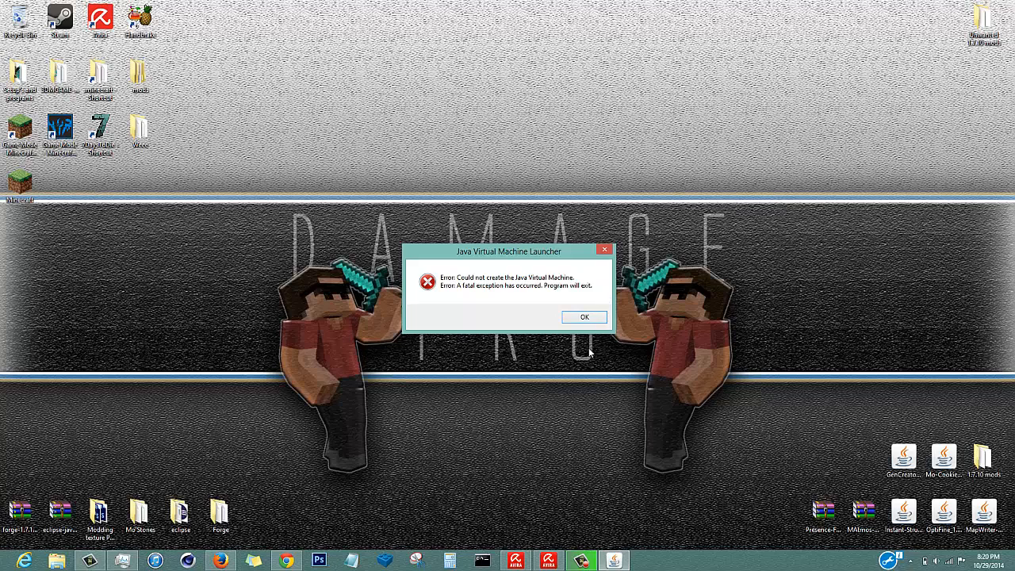
{"action": "mouse_move", "coordinate": [584, 317]}
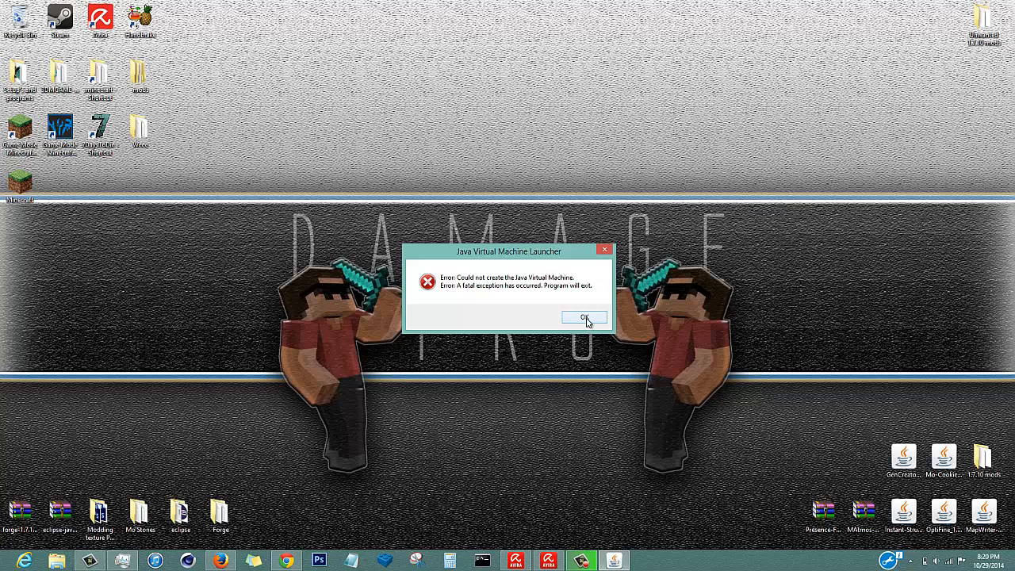
{"action": "left_click", "coordinate": [583, 317]}
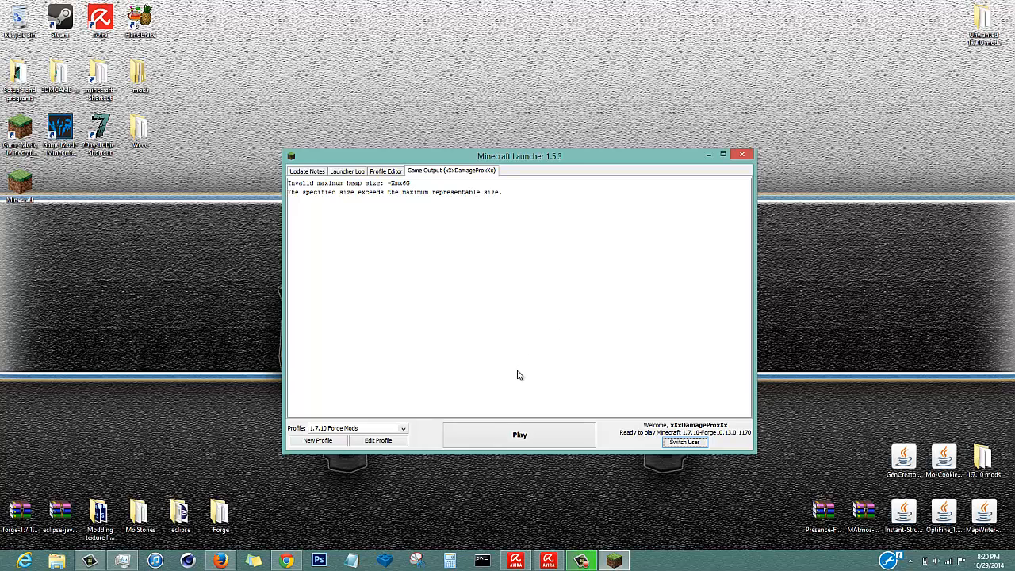
{"action": "mouse_move", "coordinate": [463, 418]}
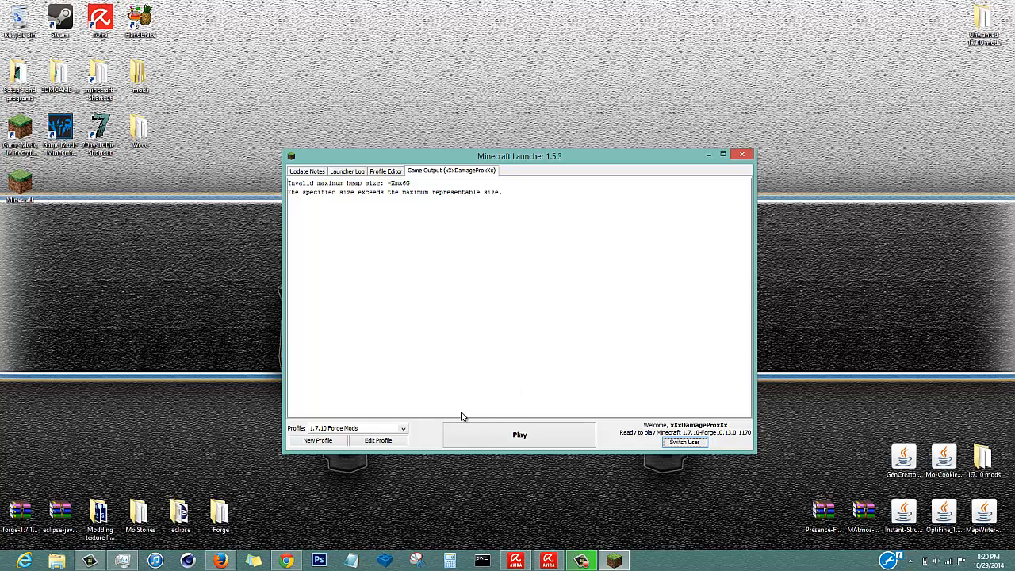
{"action": "mouse_move", "coordinate": [422, 437]}
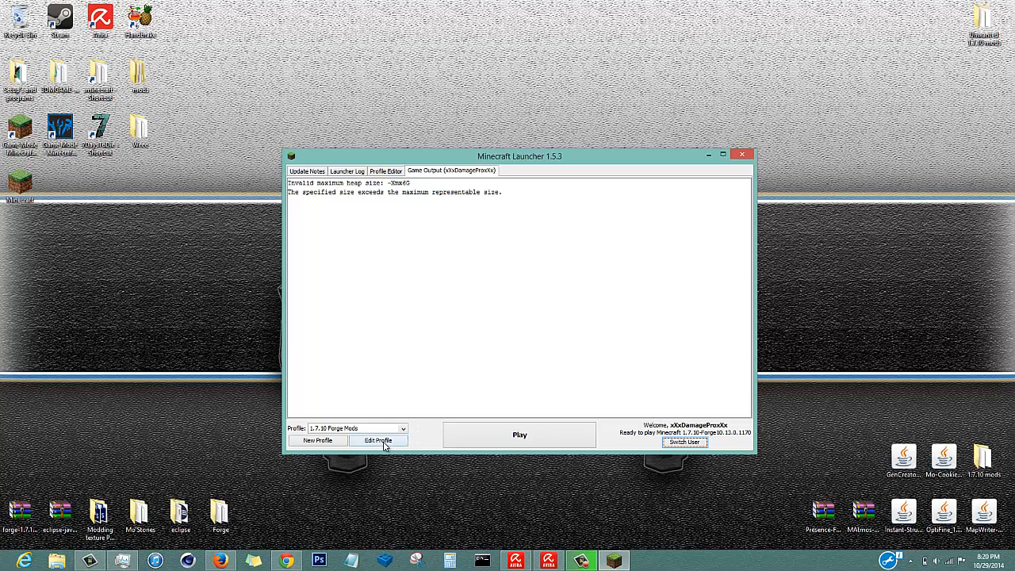
{"action": "mouse_move", "coordinate": [378, 451]}
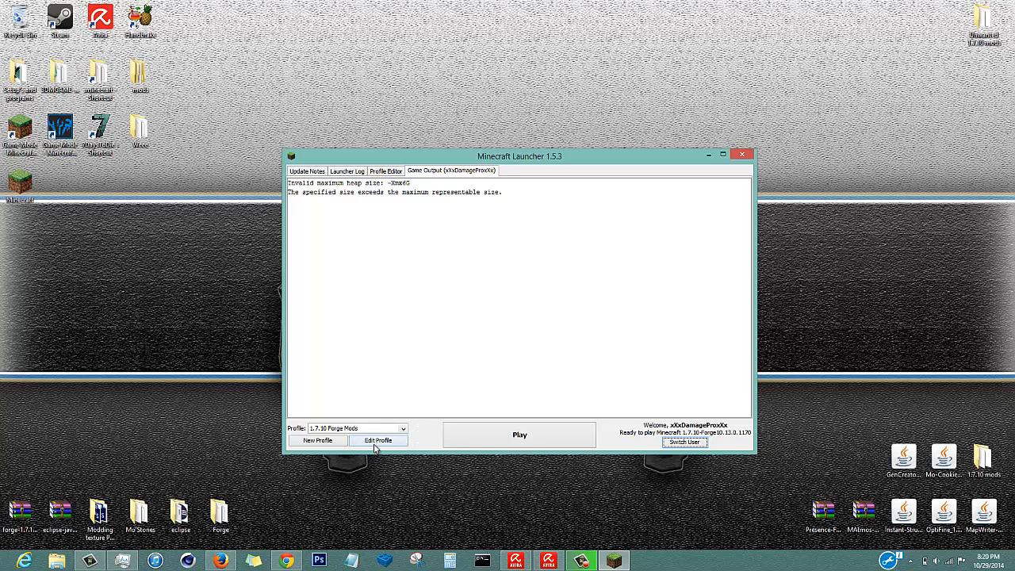
Edit the profile: JVM arguments off, custom executable on, '(x86)' removed from the javaw.exe path.
{"action": "left_click", "coordinate": [378, 441]}
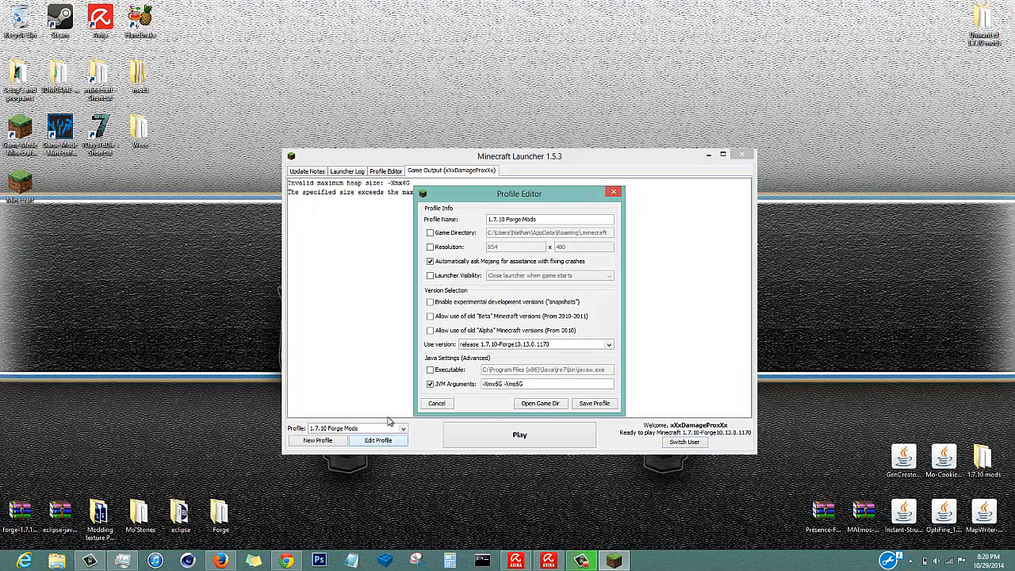
{"action": "mouse_move", "coordinate": [425, 365]}
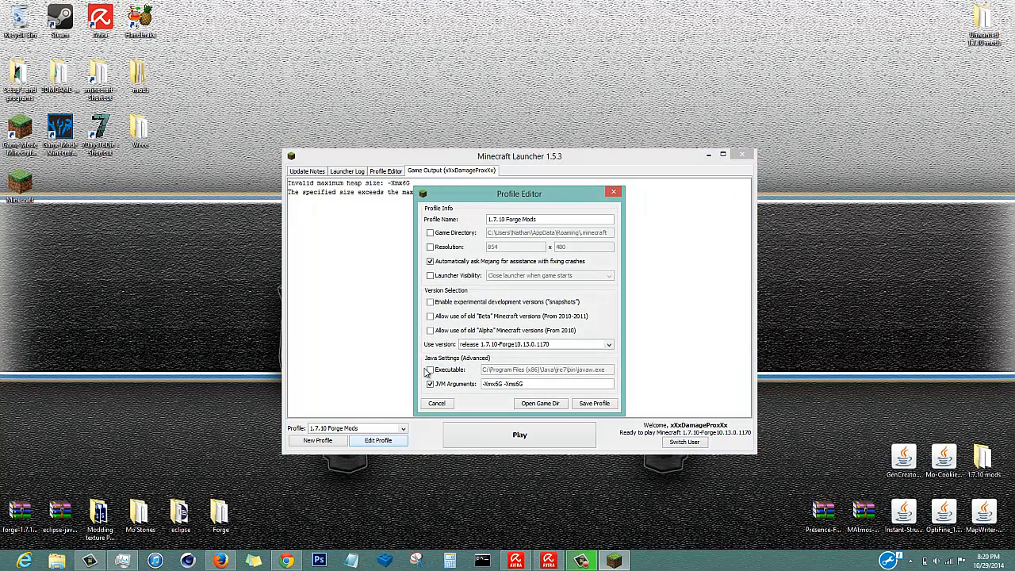
{"action": "left_click", "coordinate": [432, 384]}
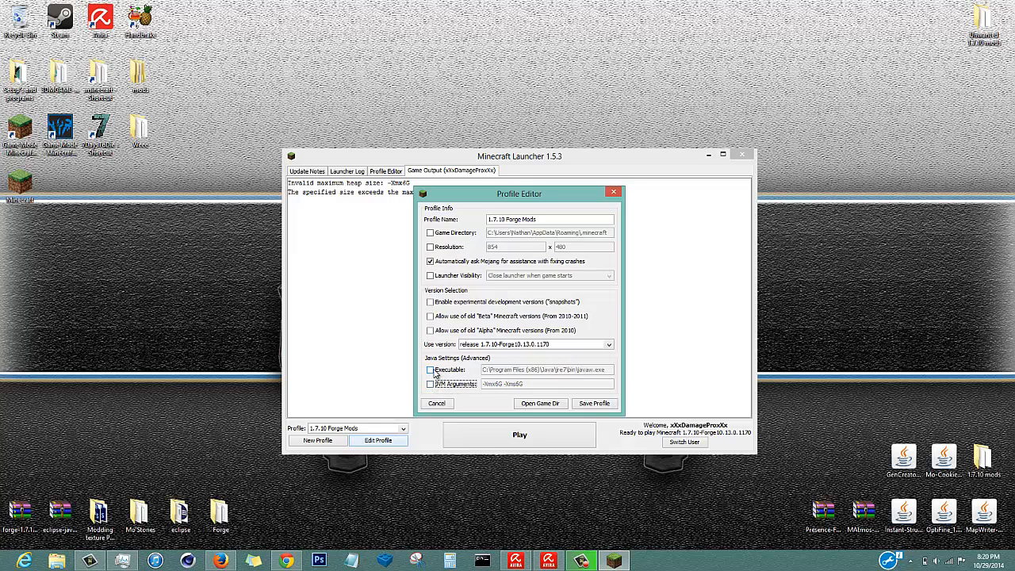
{"action": "left_click", "coordinate": [431, 370]}
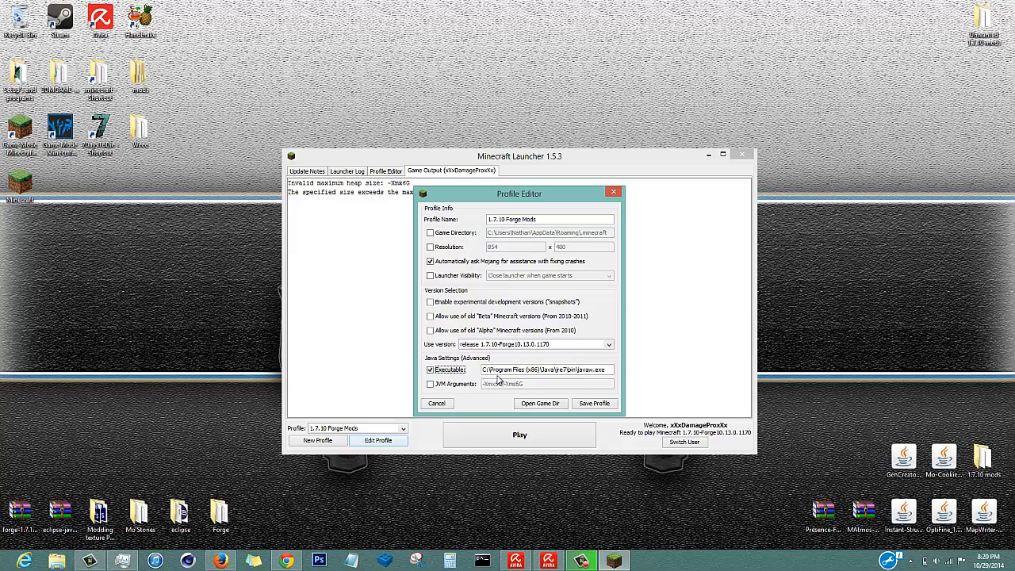
{"action": "double_click", "coordinate": [502, 369]}
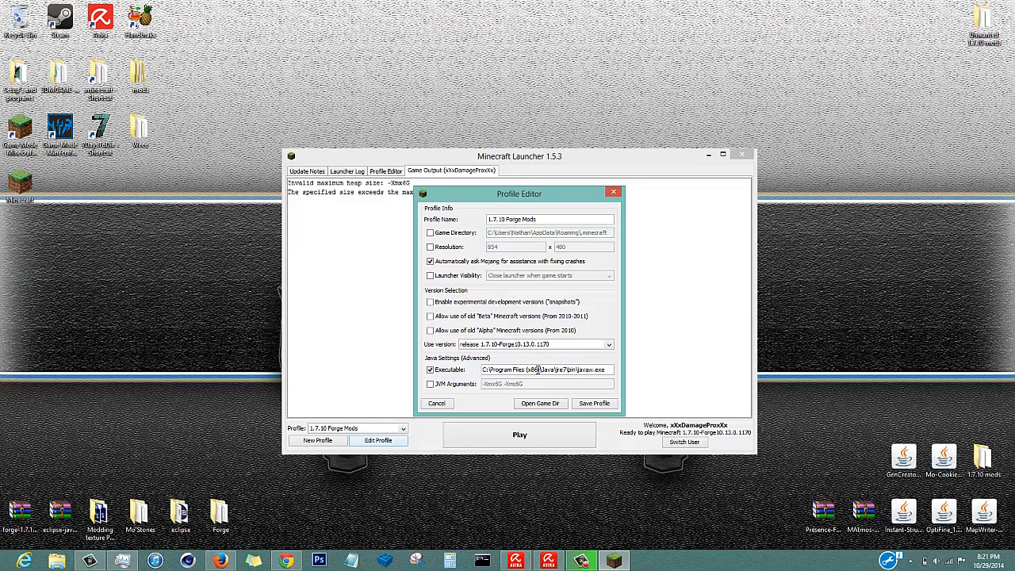
{"action": "double_click", "coordinate": [532, 369]}
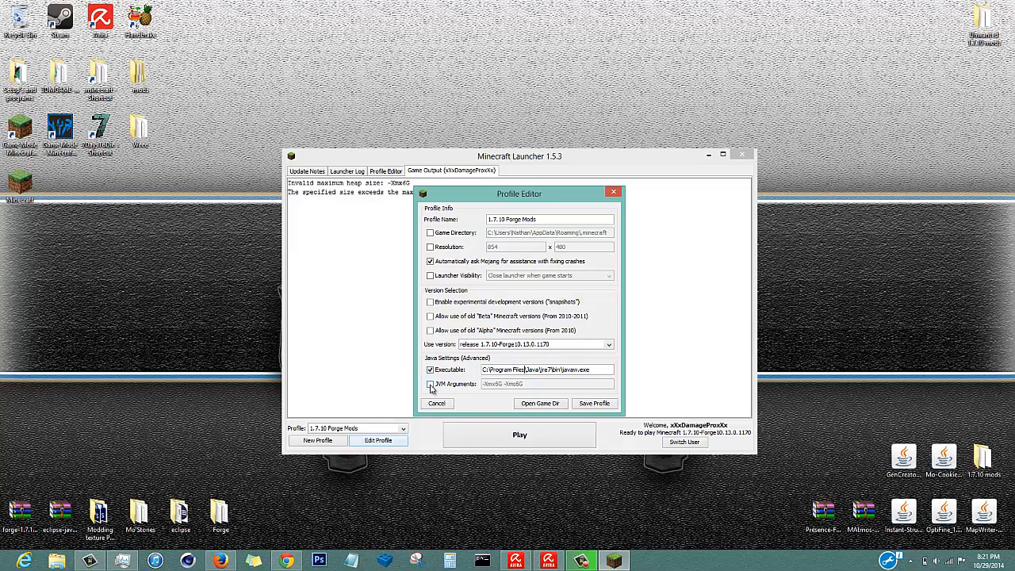
Re-enable JVM arguments and draft '-Xmx4G -Xms4G' in Notepad, changing both 4s to 6.
{"action": "left_click", "coordinate": [432, 384]}
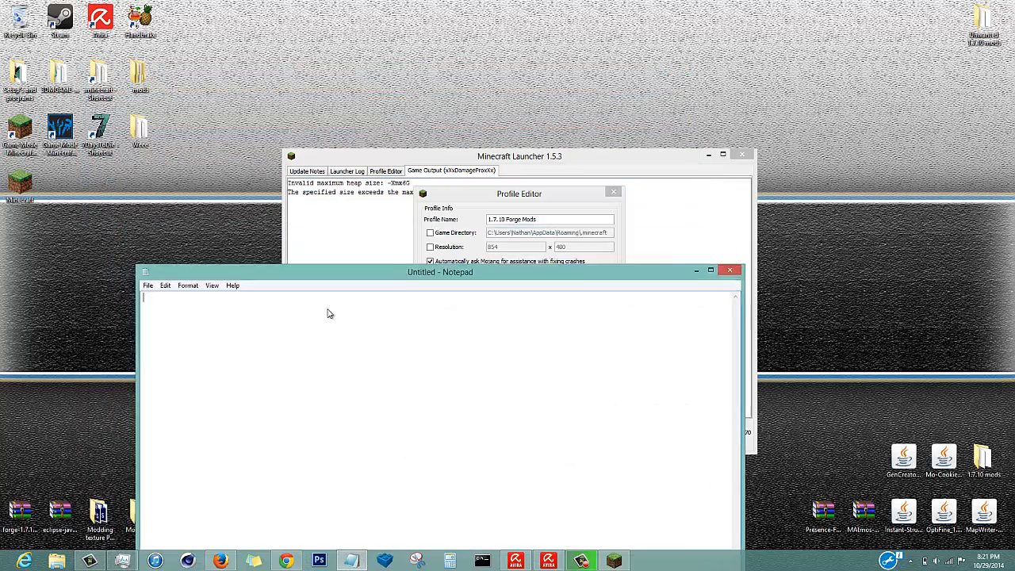
{"action": "left_click_drag", "start_coordinate": [441, 273], "coordinate": [622, 76]}
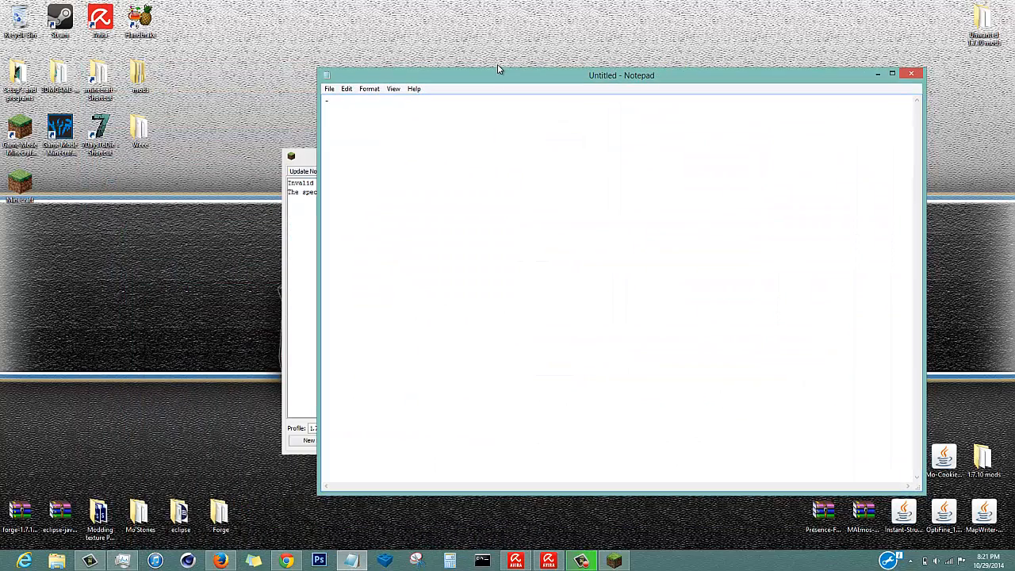
{"action": "type", "text": "-Xmx"}
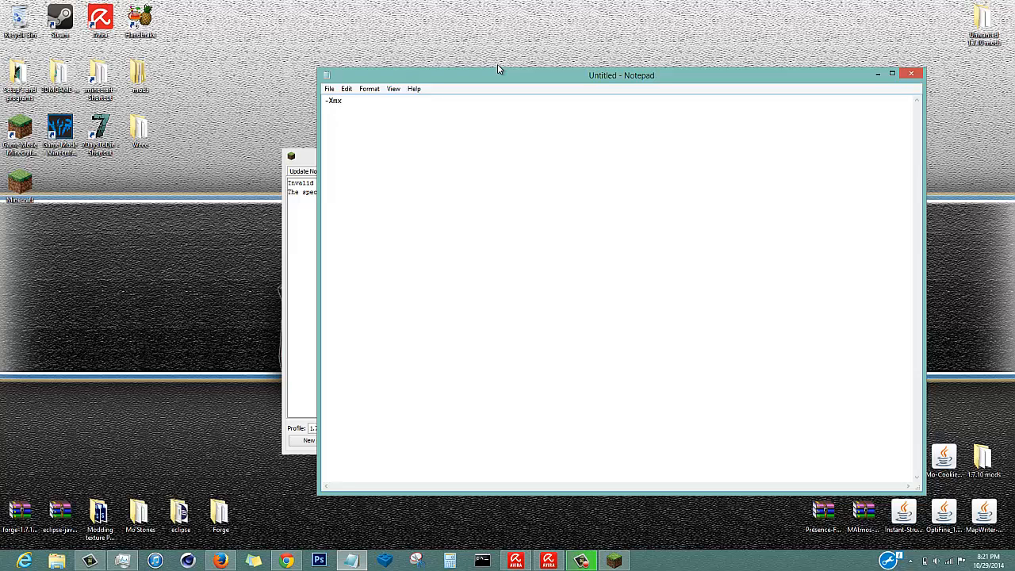
{"action": "type", "text": "4"}
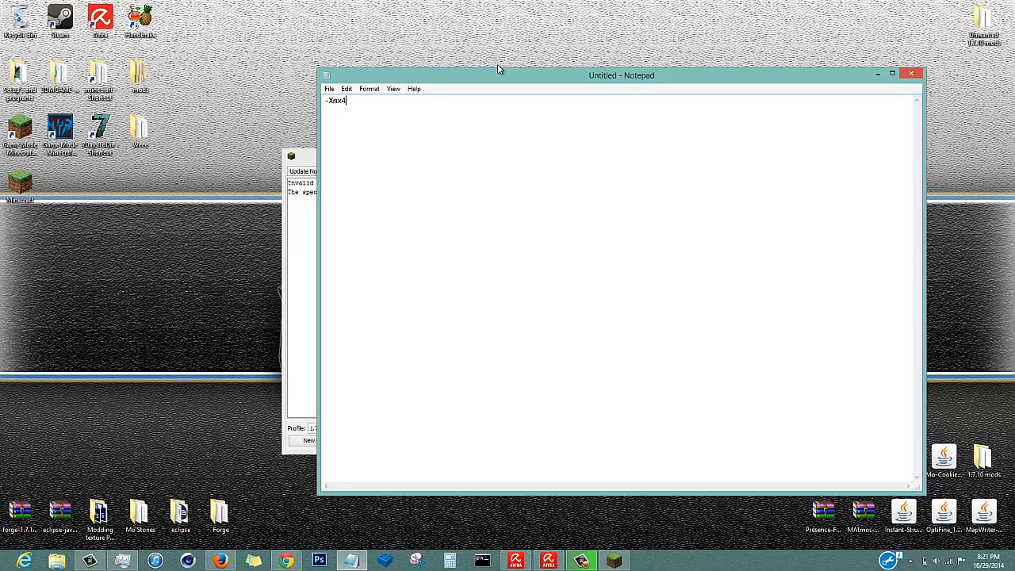
{"action": "type", "text": "G -"}
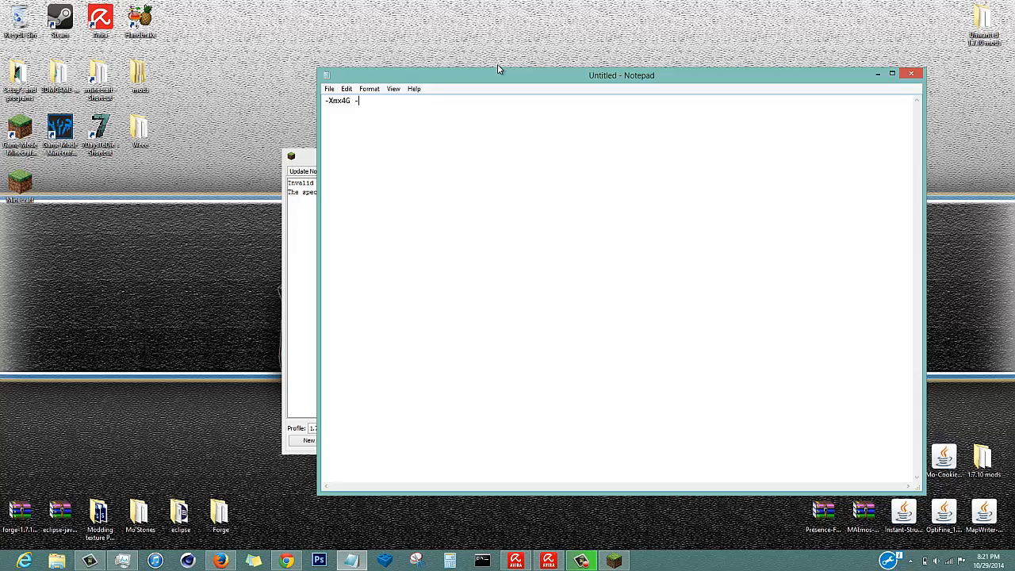
{"action": "type", "text": "X"}
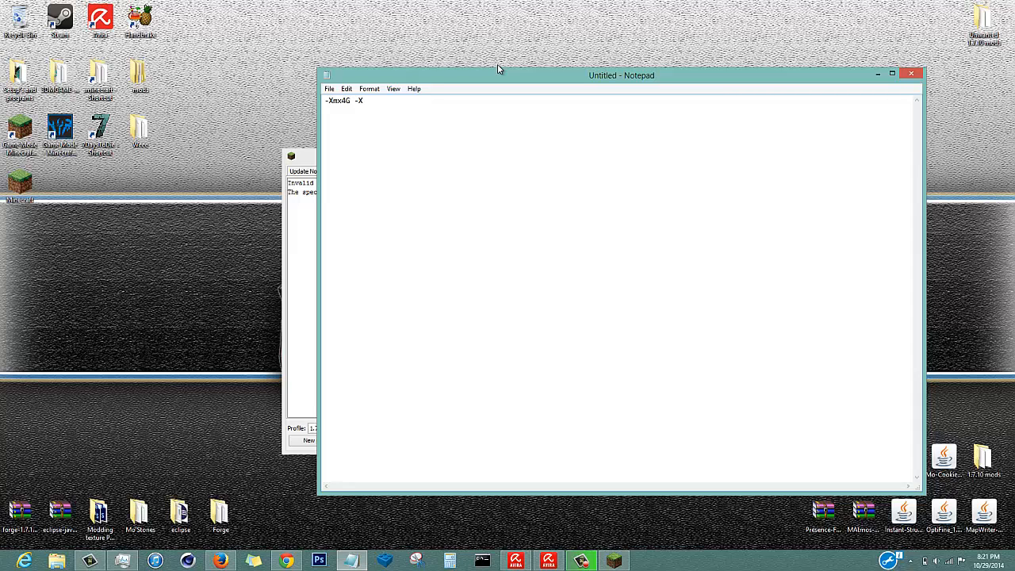
{"action": "type", "text": "ms"}
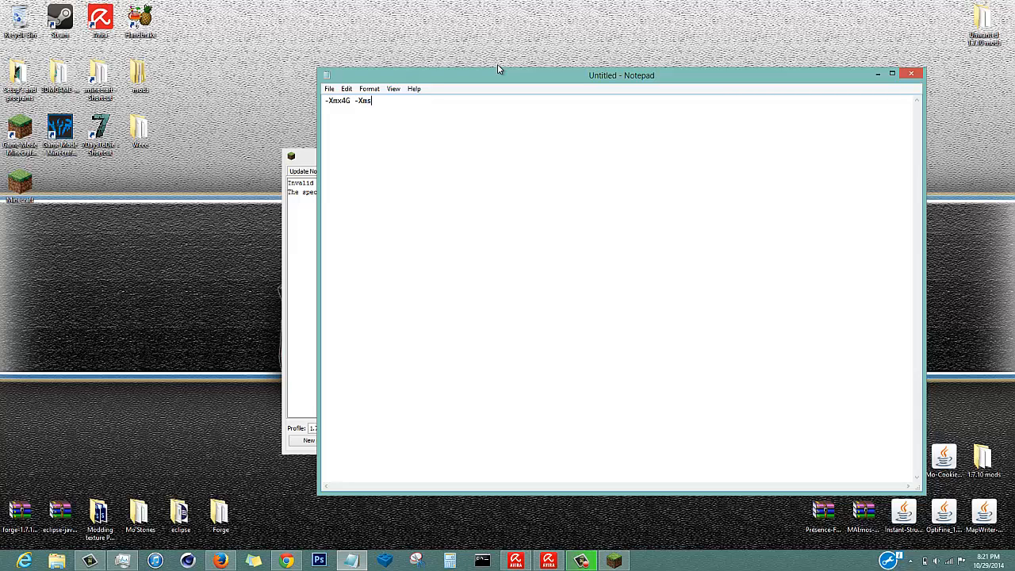
{"action": "type", "text": "4G"}
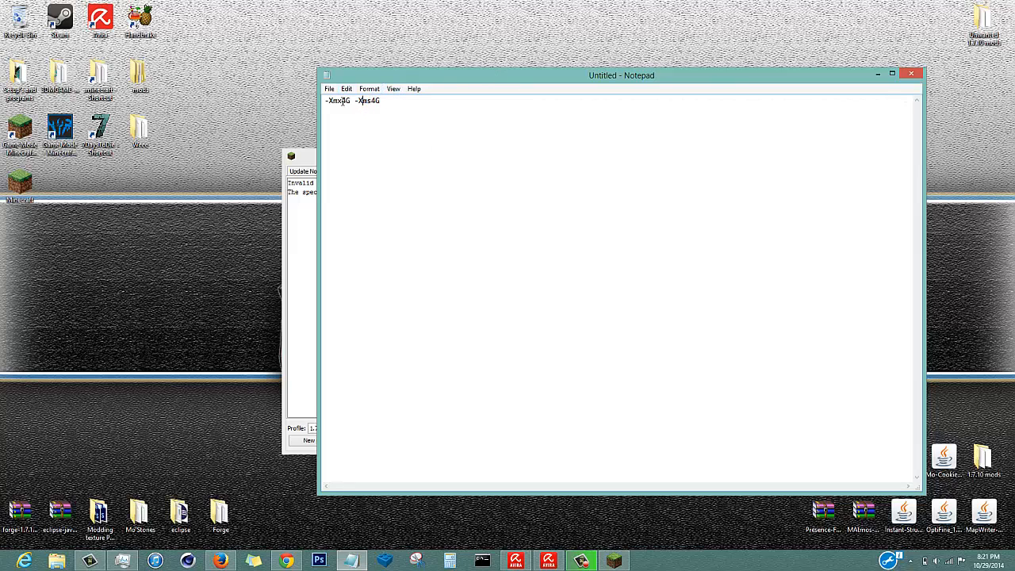
{"action": "type", "text": "6"}
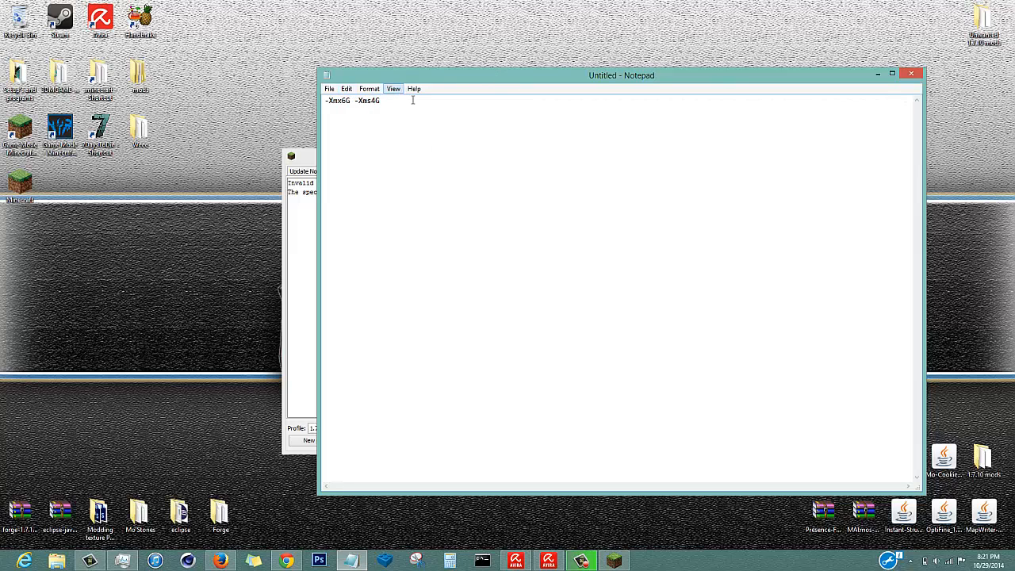
{"action": "type", "text": "6"}
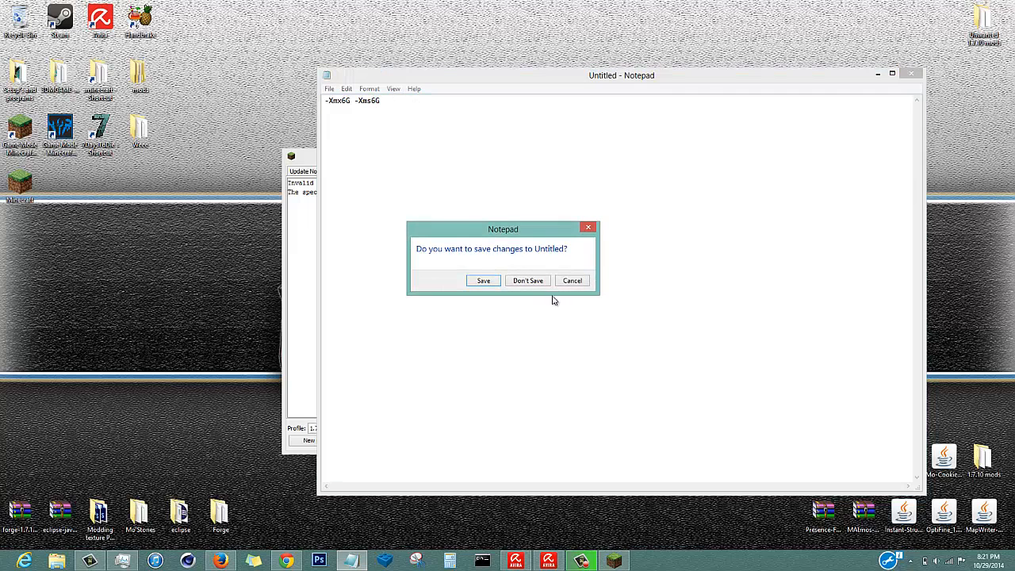
Discard the Notepad note and save the profile with the -Xmx6G -Xms6G arguments.
{"action": "left_click", "coordinate": [527, 279]}
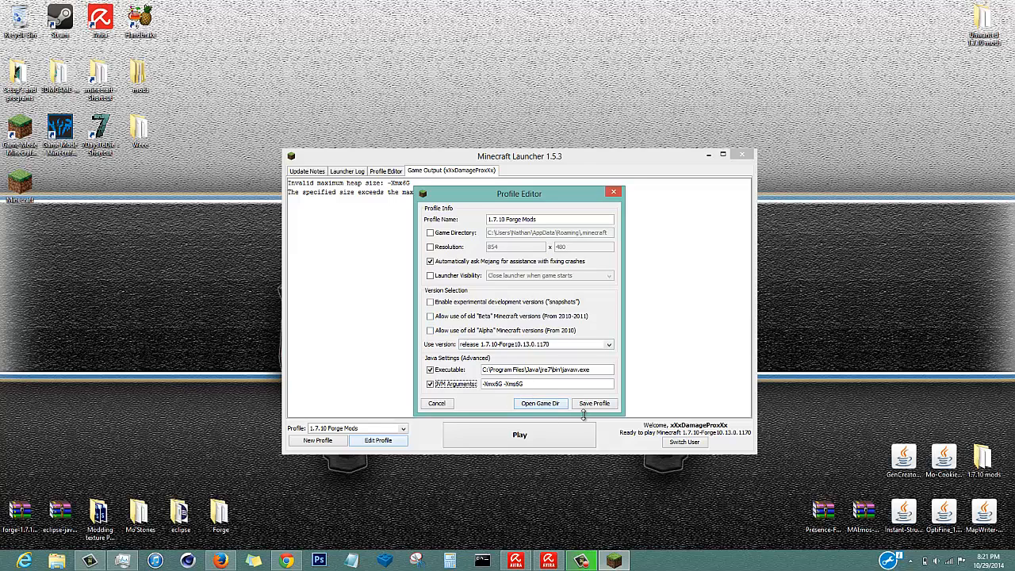
{"action": "left_click", "coordinate": [595, 403]}
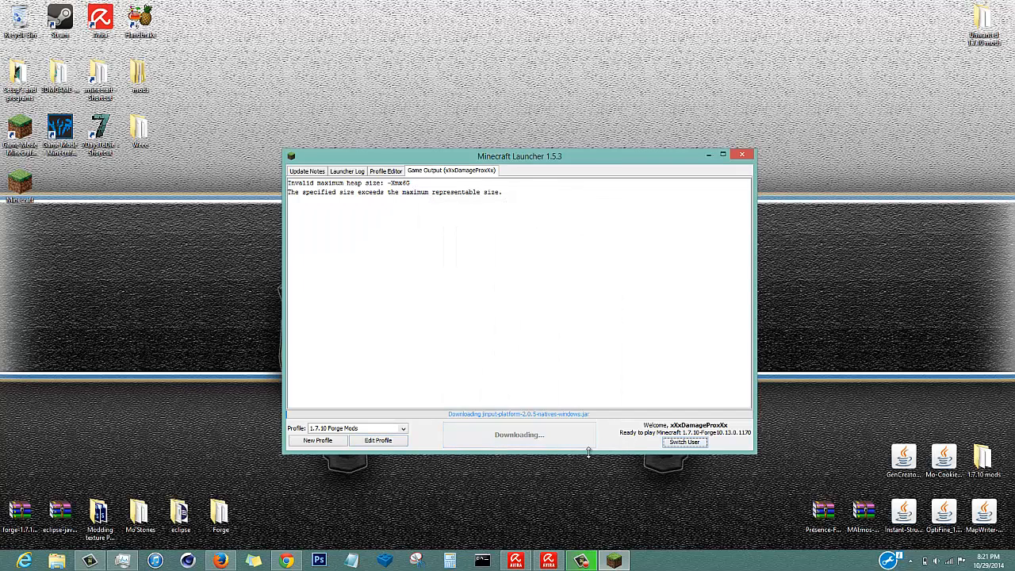
{"action": "mouse_move", "coordinate": [568, 469]}
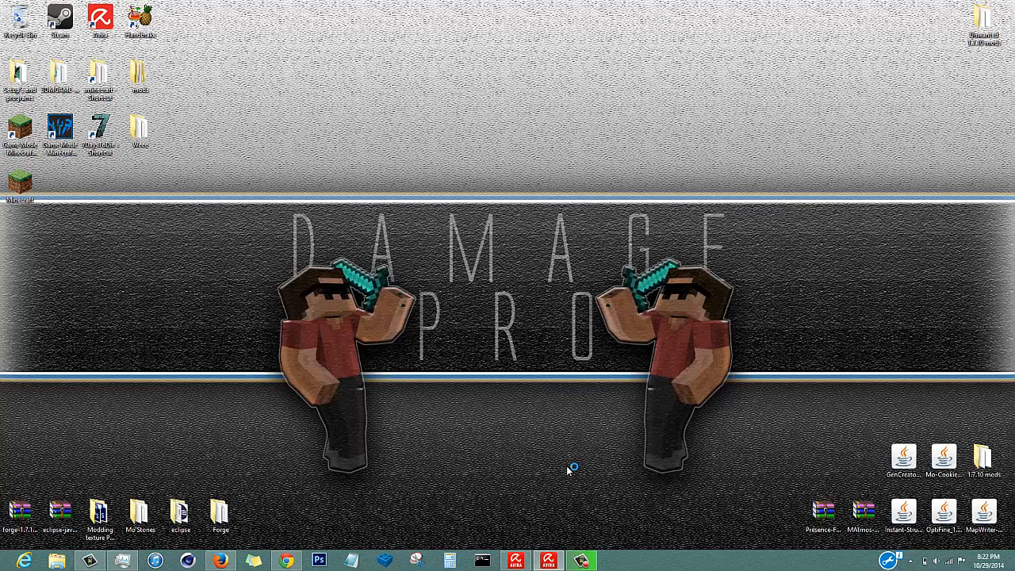
{"action": "mouse_move", "coordinate": [581, 508]}
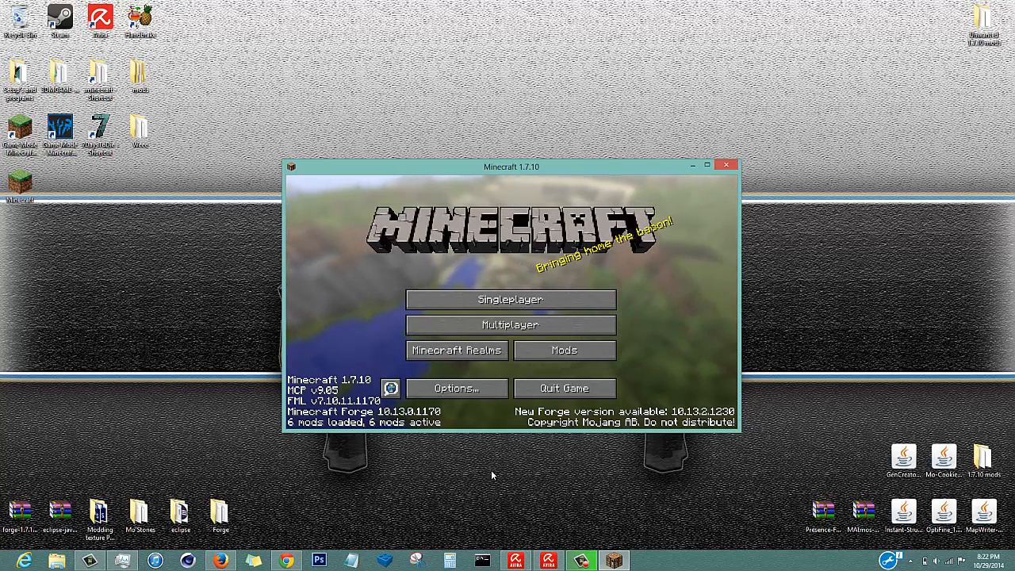
{"action": "mouse_move", "coordinate": [349, 460]}
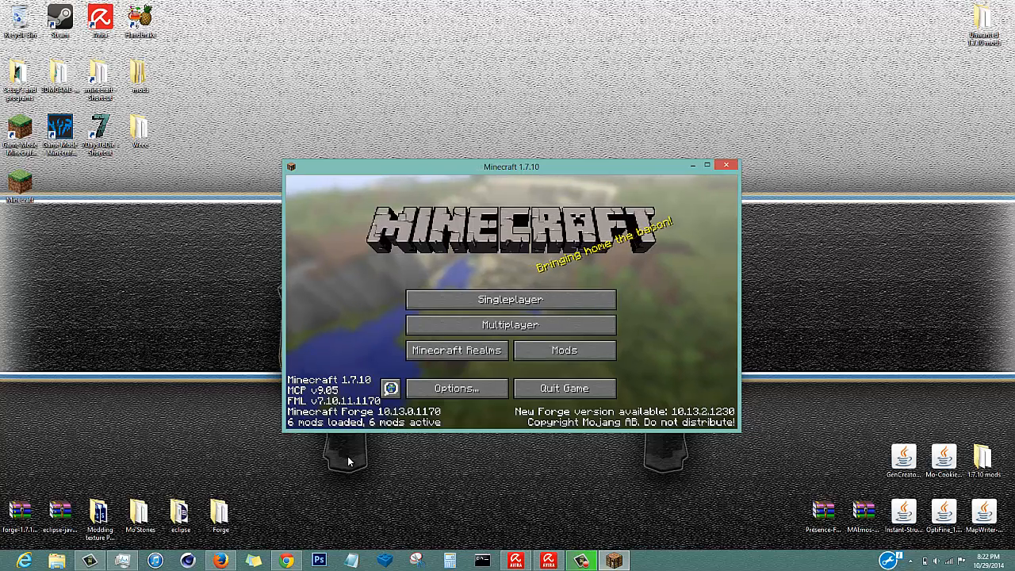
{"action": "mouse_move", "coordinate": [315, 460]}
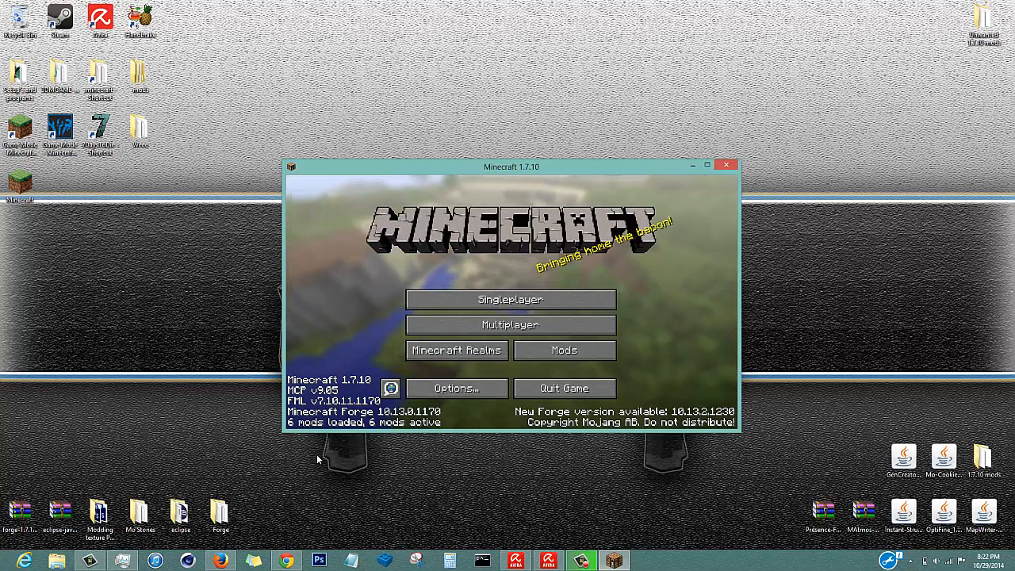
{"action": "mouse_move", "coordinate": [346, 452]}
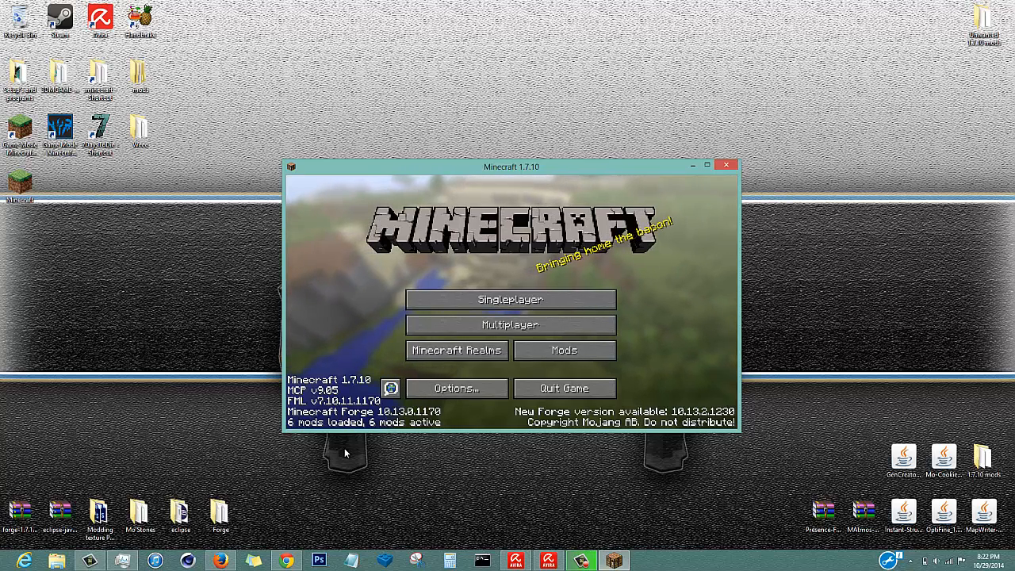